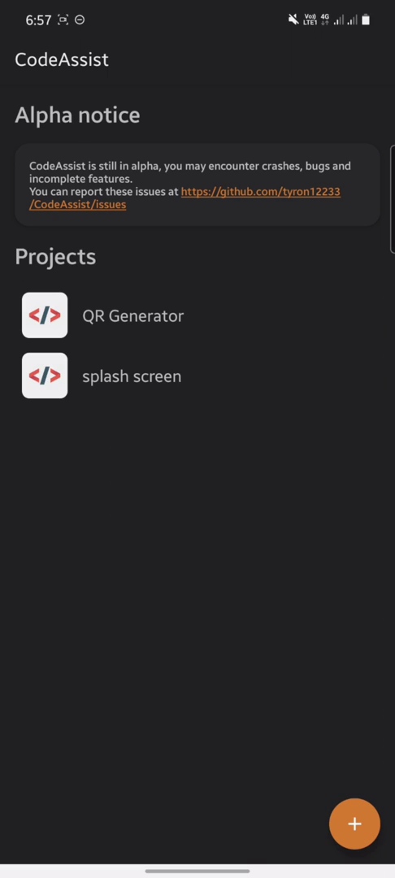
# Step: Open the 'splash screen' project from the CodeAssist project list
pyautogui.click(131, 376)
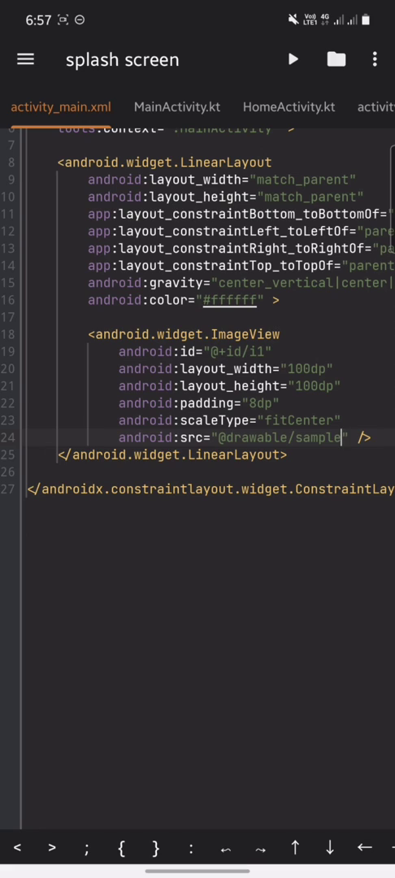
# Step: Change the ImageView padding in activity_main.xml from 8dp to 4dp
pyautogui.click(375, 58)
pyautogui.write('4')
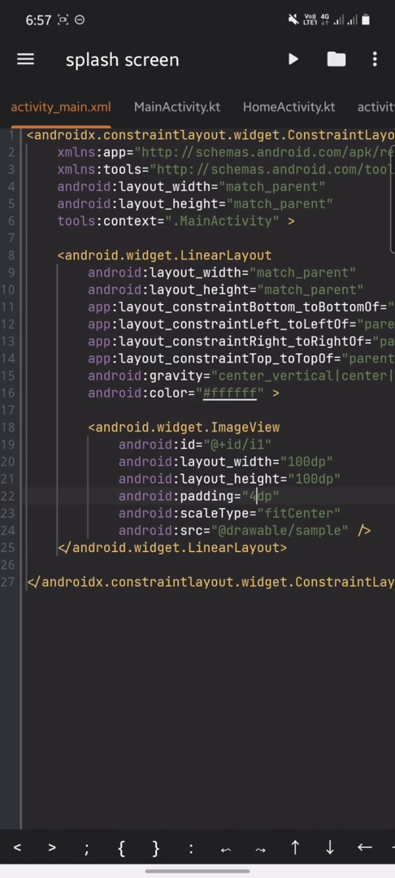
pyautogui.click(336, 59)
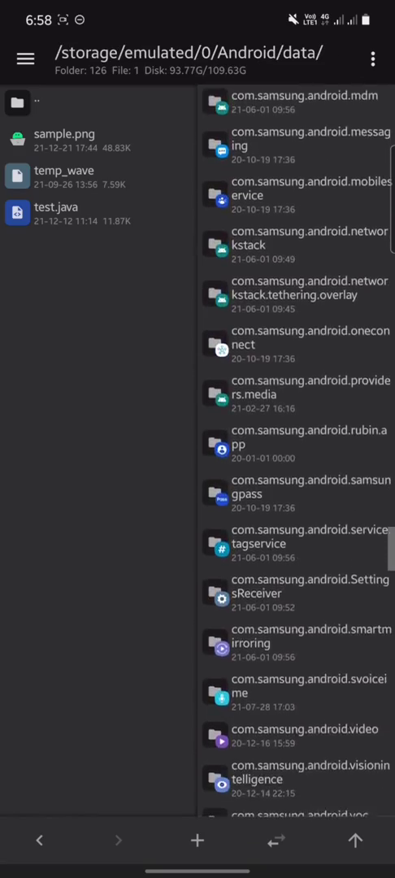
# Step: Navigate Android/data to com.tyron.code's files/Projects/splash screen folder in MT Manager
pyautogui.scroll(-3)
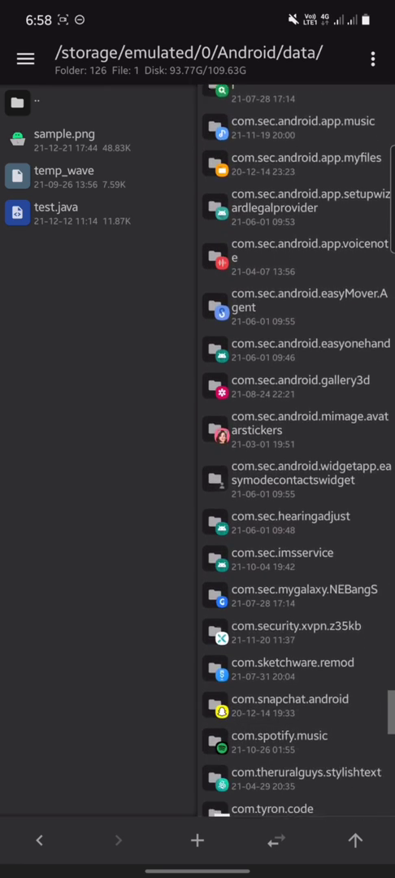
pyautogui.scroll(-3)
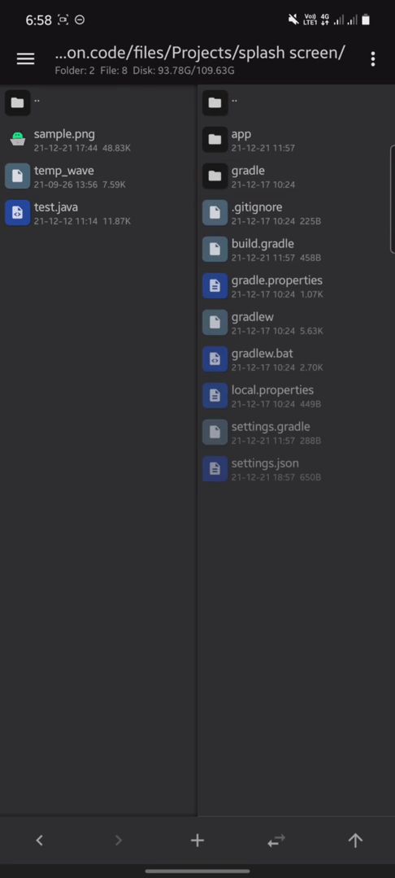
pyautogui.click(240, 138)
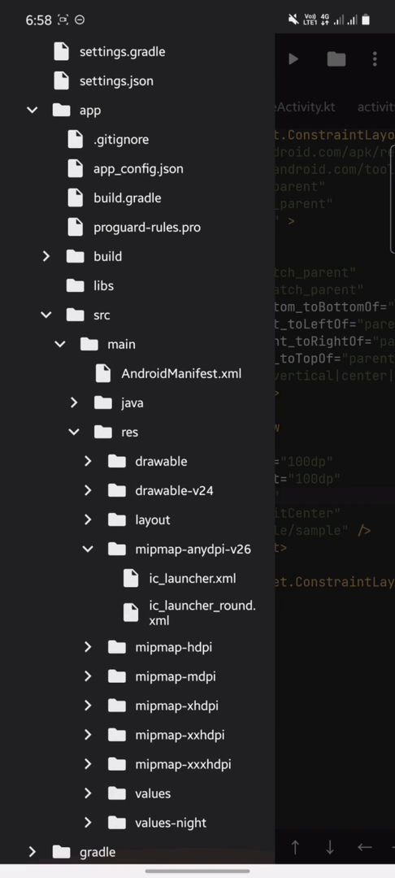
# Step: Open activity_home.xml from res/layout and answer the save prompt
pyautogui.click(89, 520)
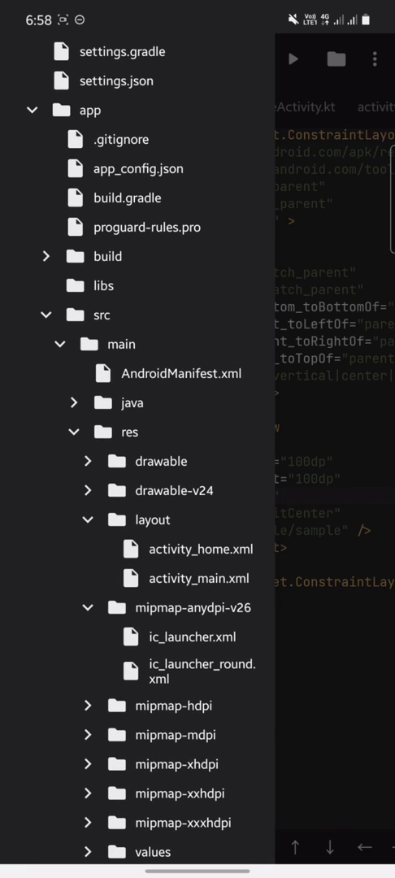
pyautogui.click(199, 549)
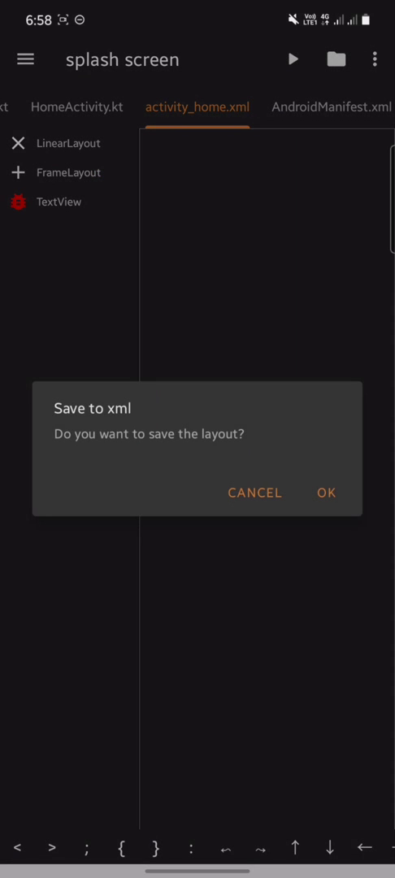
pyautogui.click(326, 493)
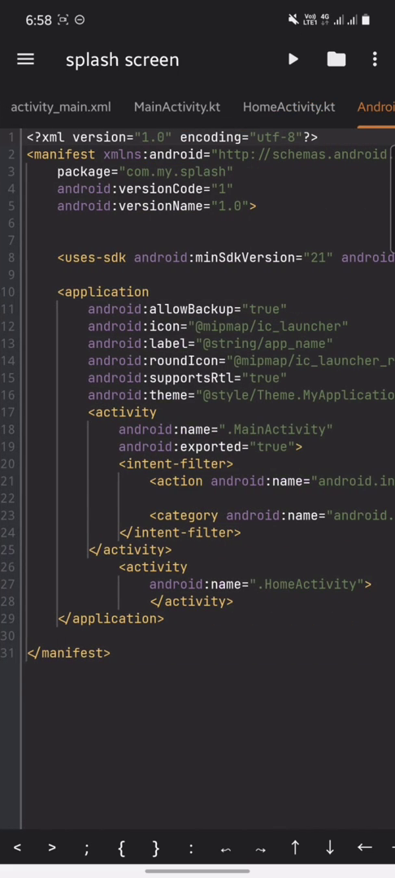
# Step: Review MainActivity.kt: hidden action bar and 3000 ms delayed launch of HomeActivity
pyautogui.click(60, 106)
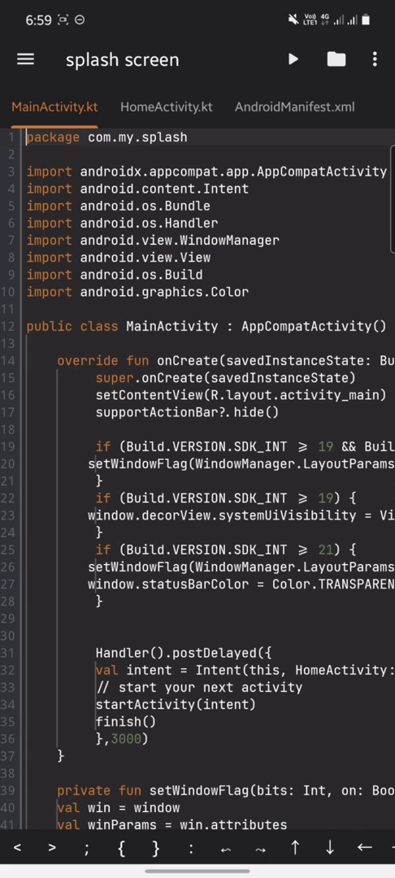
pyautogui.scroll(-3)
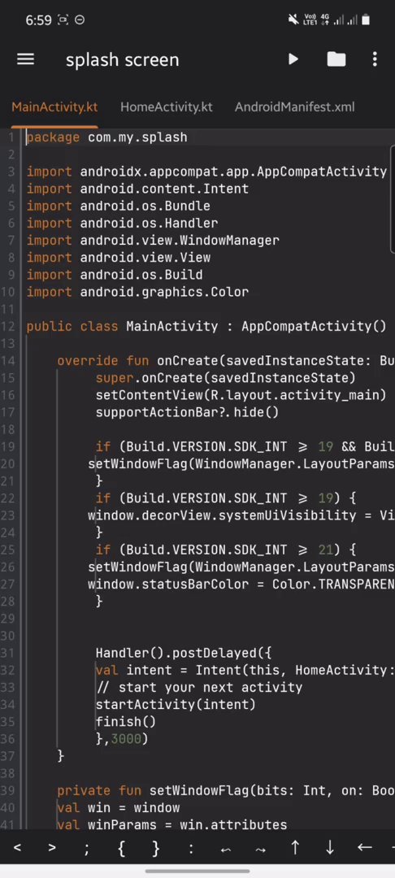
pyautogui.scroll(-3)
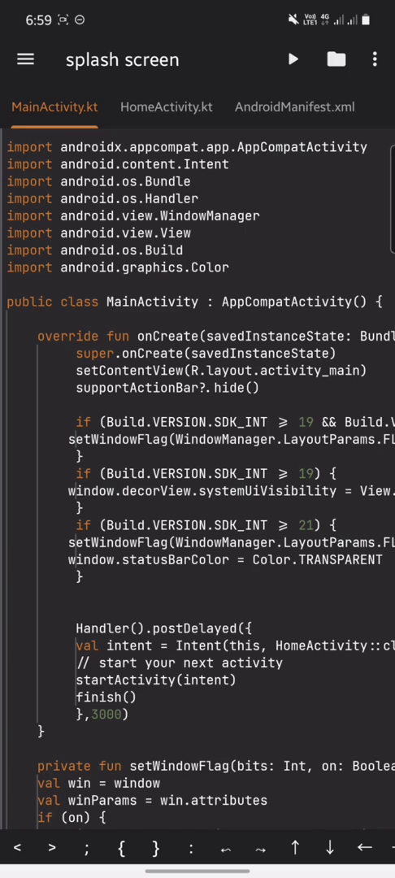
pyautogui.scroll(-3)
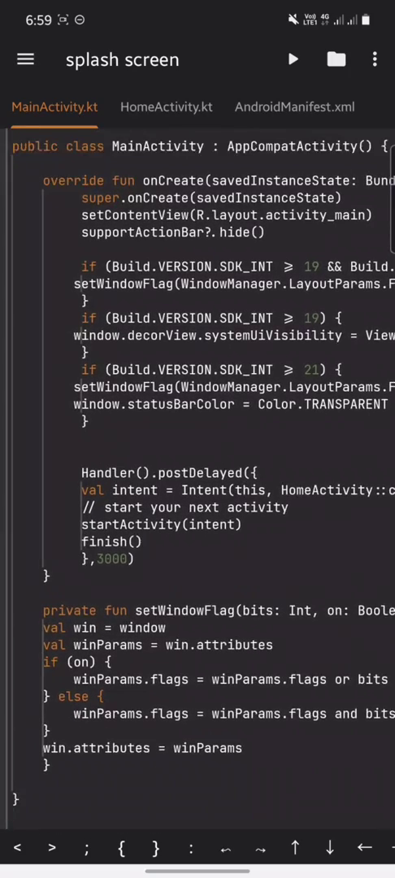
pyautogui.scroll(-3)
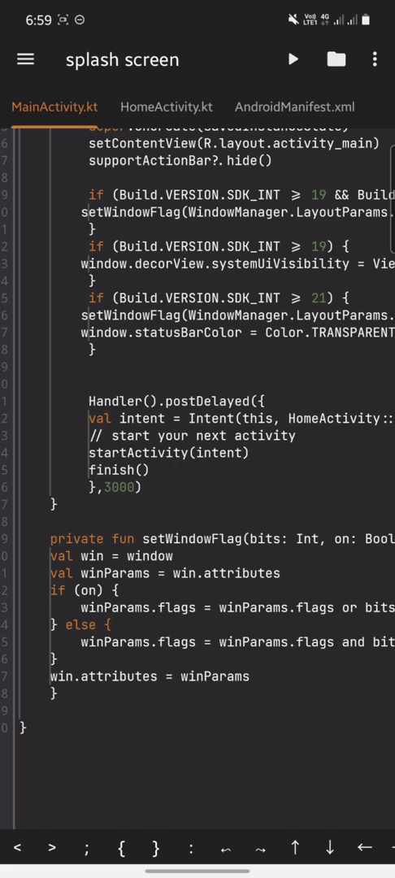
pyautogui.scroll(-3)
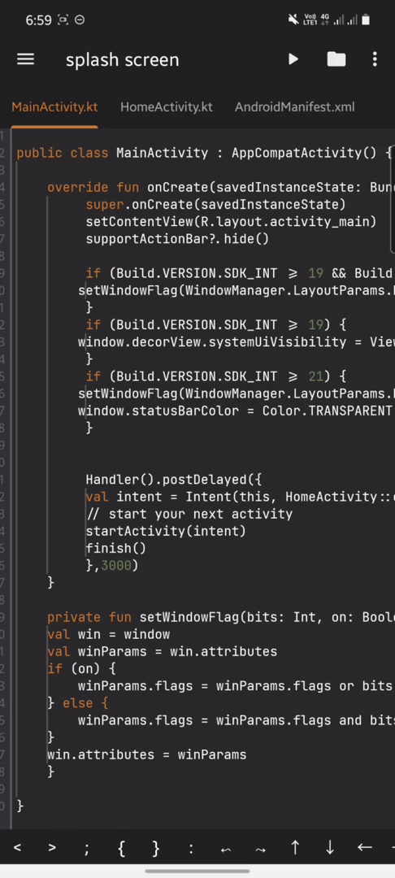
pyautogui.scroll(-3)
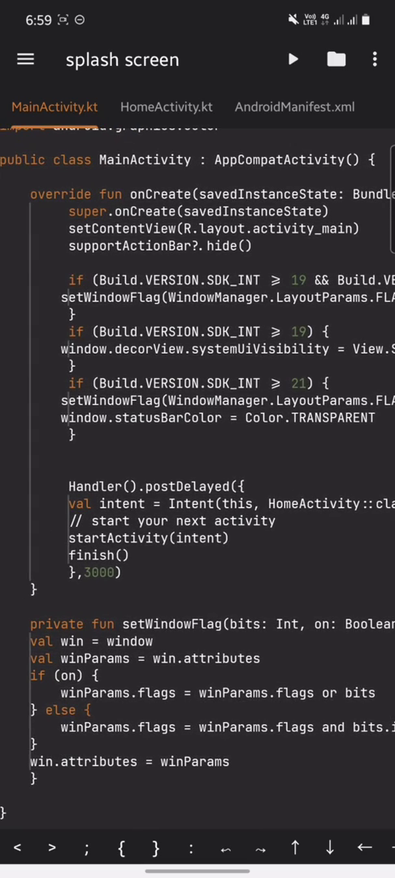
pyautogui.hscroll(3)
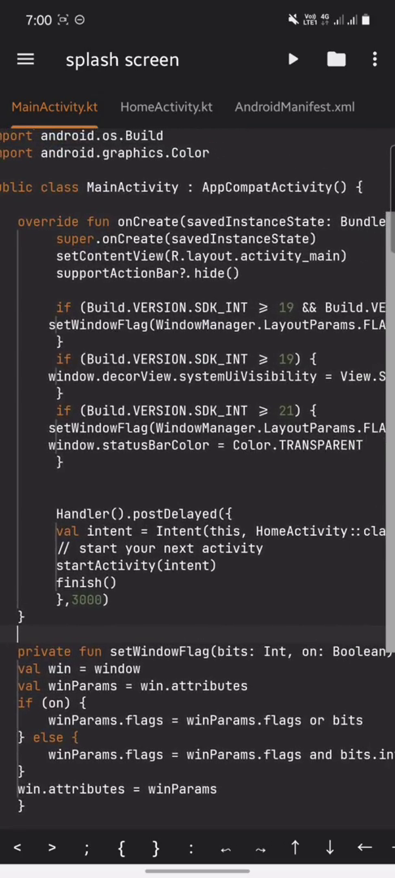
pyautogui.scroll(-3)
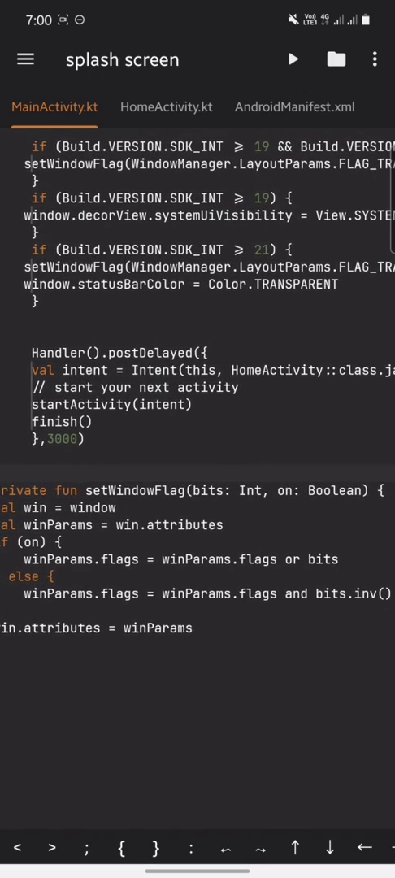
pyautogui.scroll(-3)
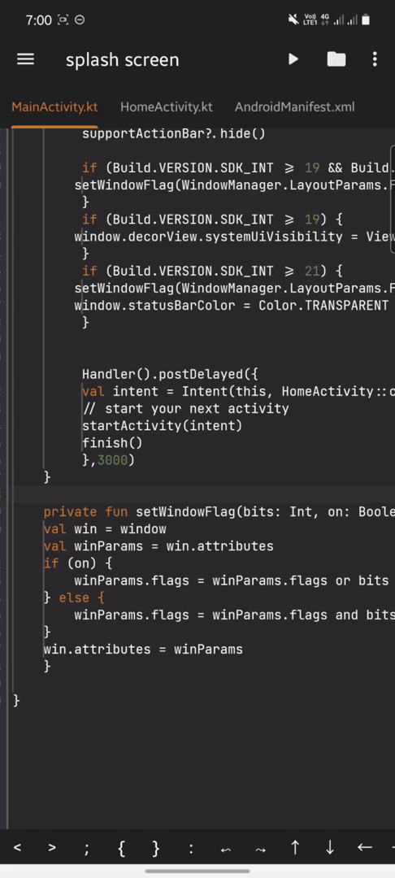
pyautogui.scroll(-3)
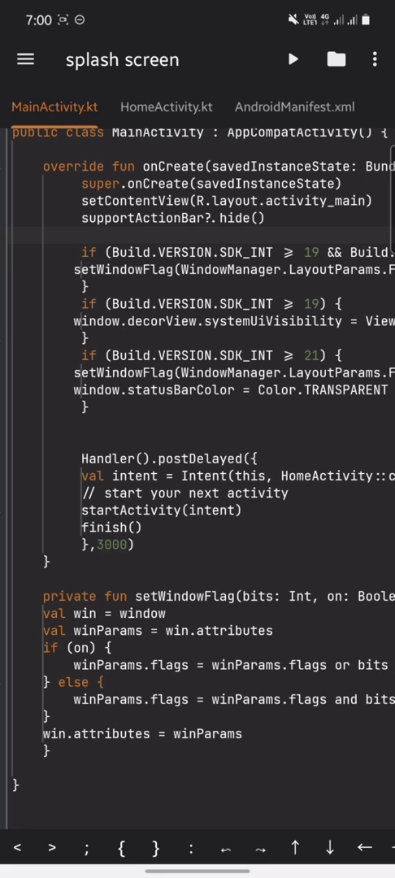
# Step: Review HomeActivity.kt, then return to AndroidManifest.xml declaring both activities
pyautogui.click(167, 107)
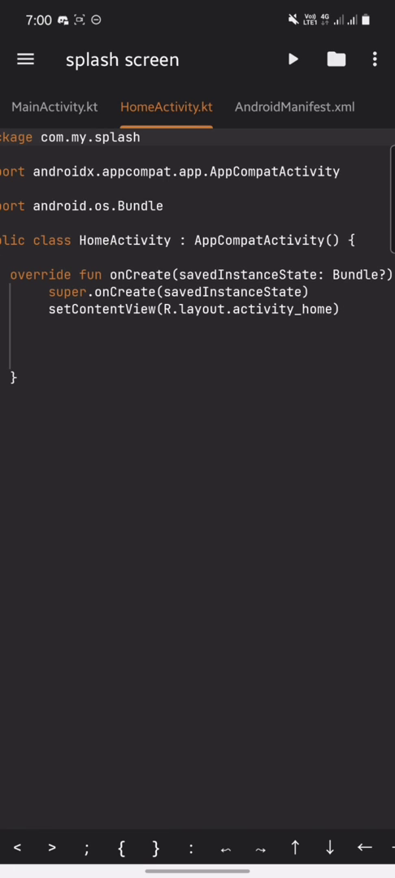
pyautogui.click(25, 59)
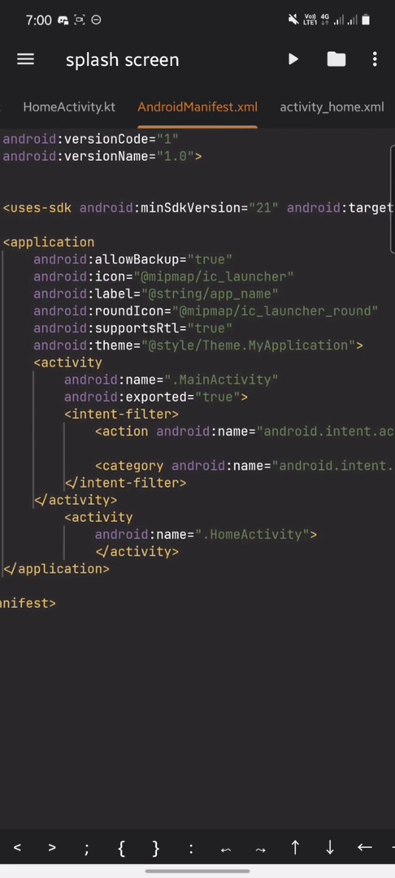
# Step: Build and run the splash screen app from the manifest view, producing a signed APK
pyautogui.click(155, 435)
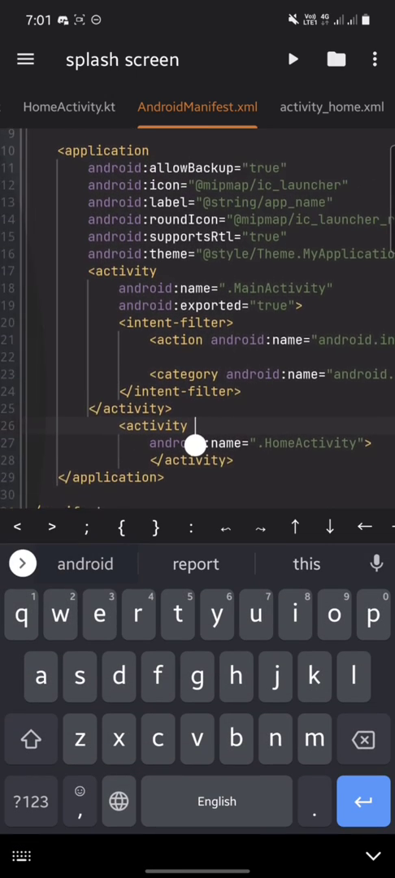
pyautogui.scroll(-3)
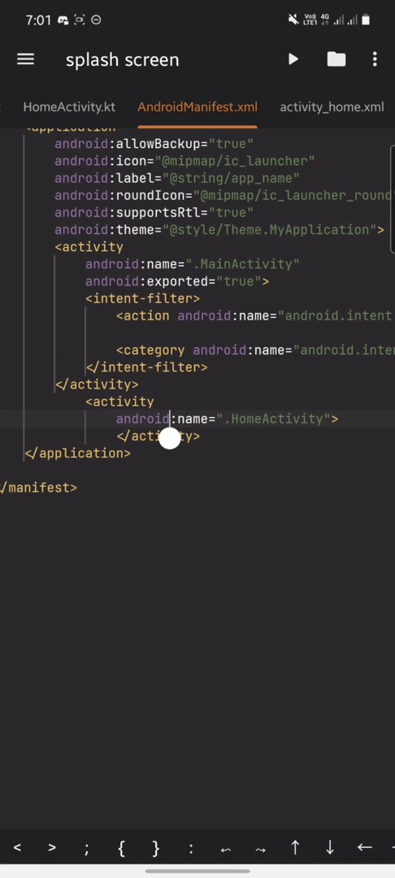
pyautogui.click(292, 59)
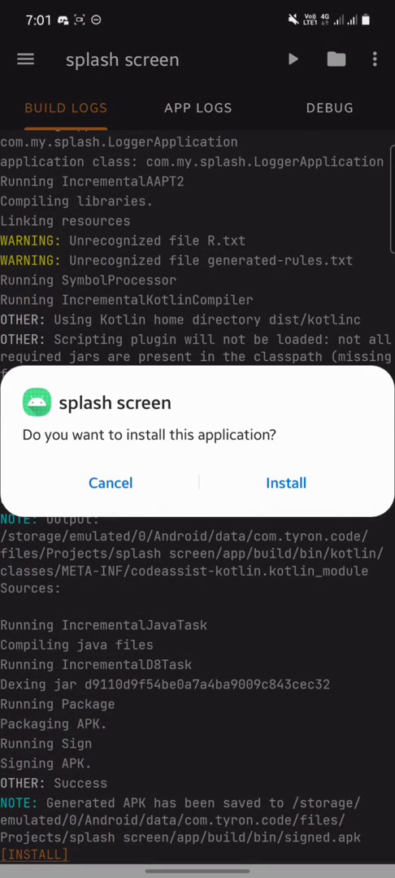
# Step: Install the built splash screen APK and dismiss the 'App installed' message
pyautogui.click(286, 482)
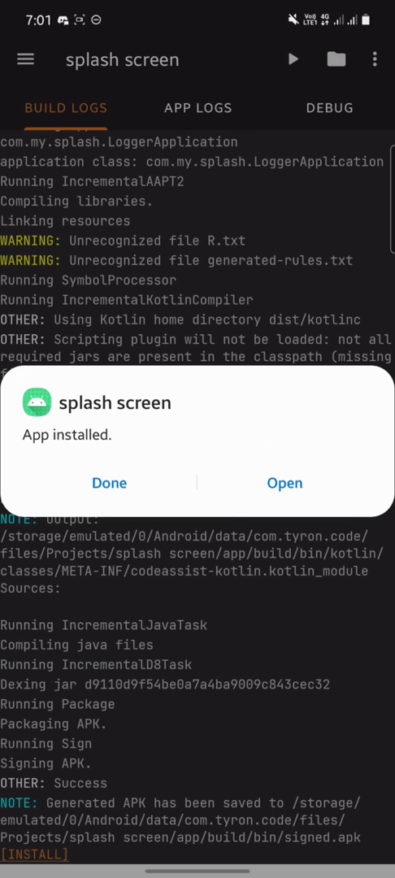
pyautogui.click(284, 483)
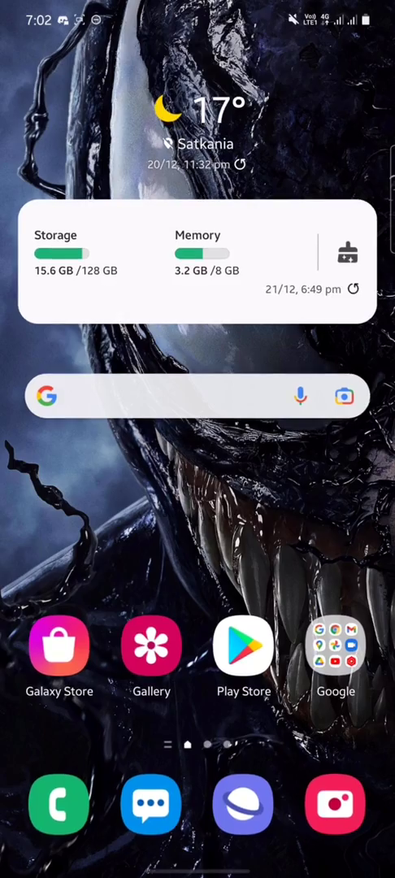
# Step: Swipe to the home screen page holding the splash screen app icon
pyautogui.hscroll(-3)
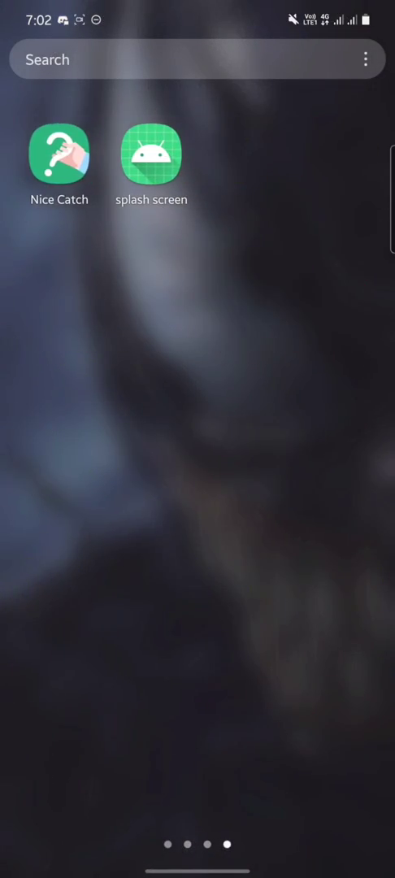